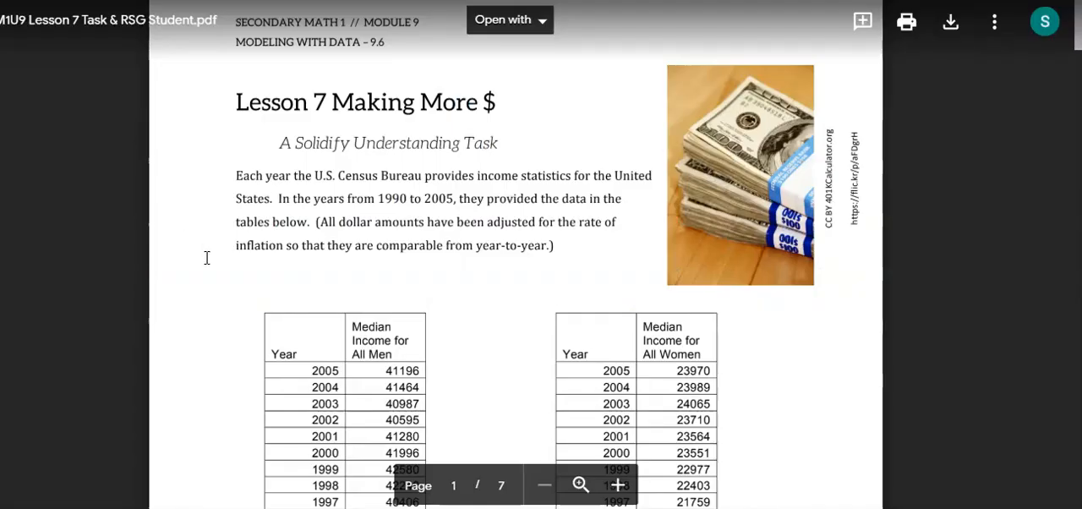
Scroll the PDF down to show the men's and women's median income tables for 1991–2005
{"action": "scroll", "scroll_direction": "down", "scroll_amount": 3}
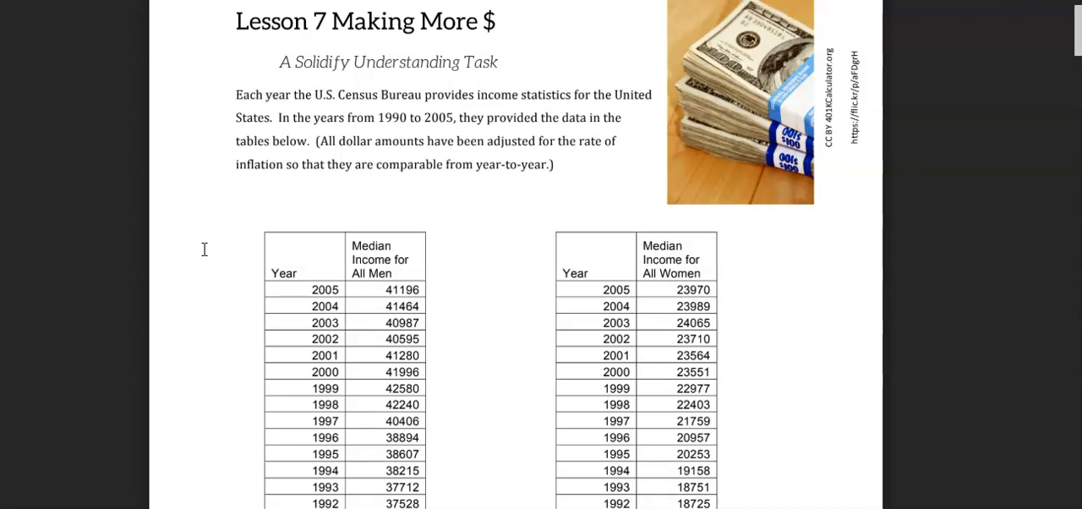
{"action": "scroll", "scroll_direction": "down", "scroll_amount": 3}
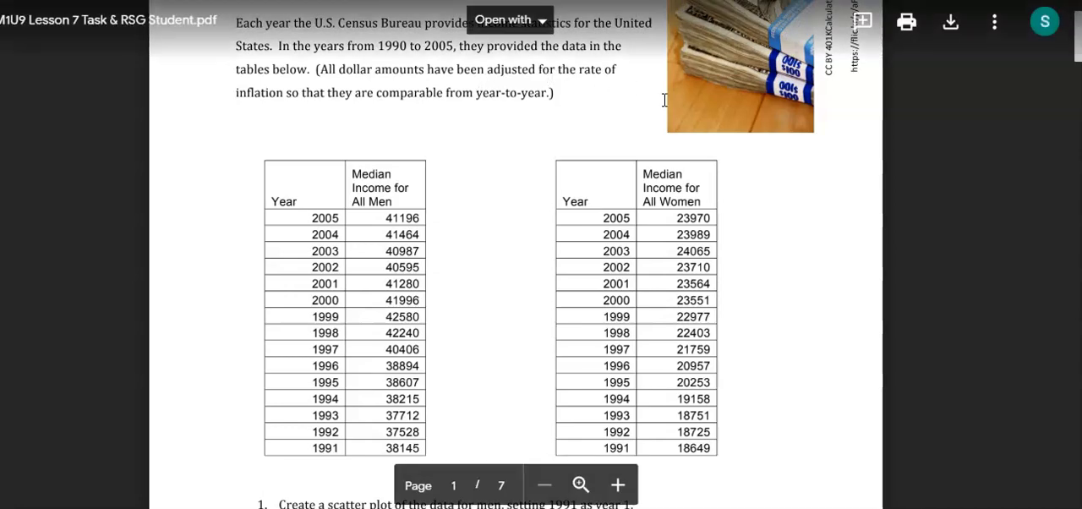
{"action": "mouse_move", "coordinate": [184, 245]}
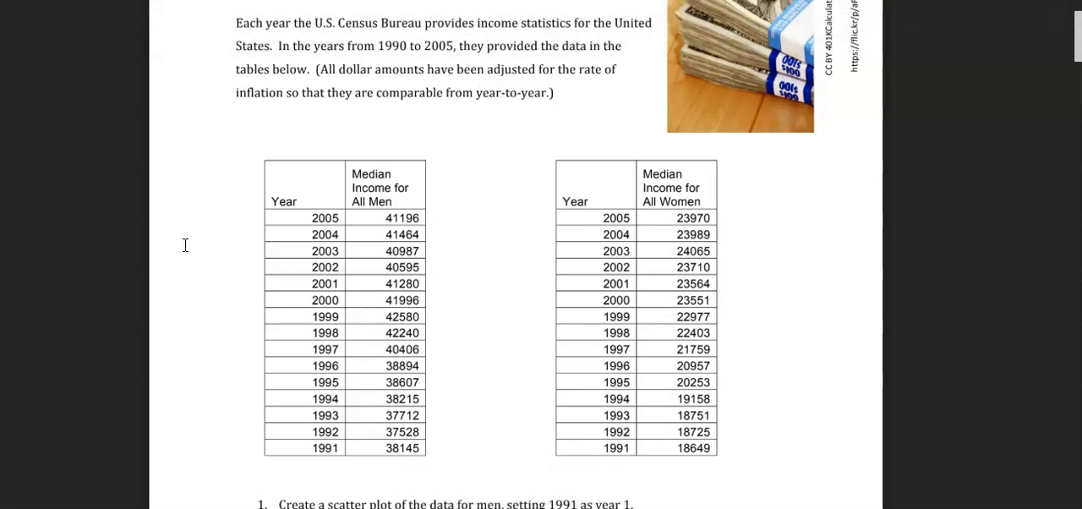
{"action": "mouse_move", "coordinate": [216, 302]}
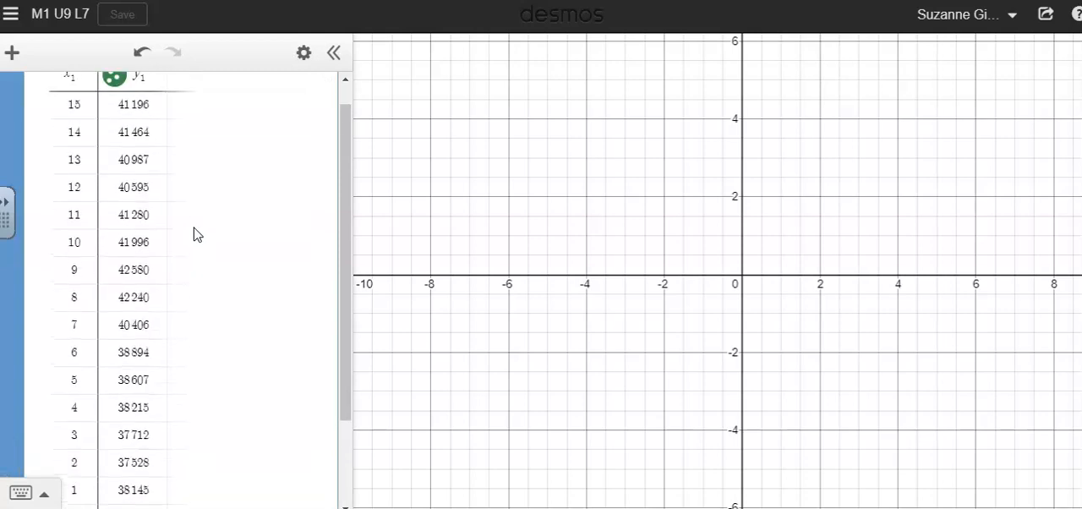
{"action": "mouse_move", "coordinate": [334, 288]}
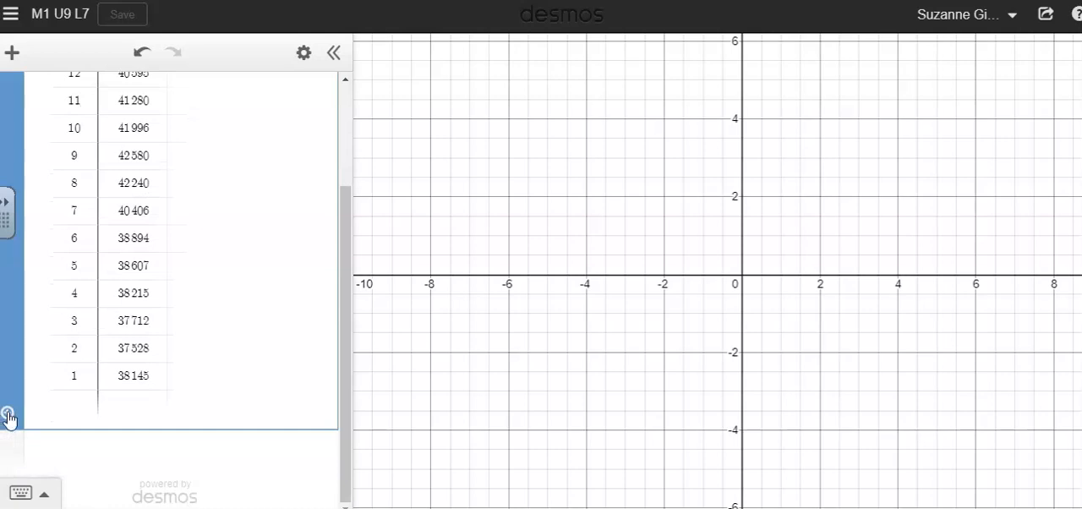
{"action": "mouse_move", "coordinate": [9, 416]}
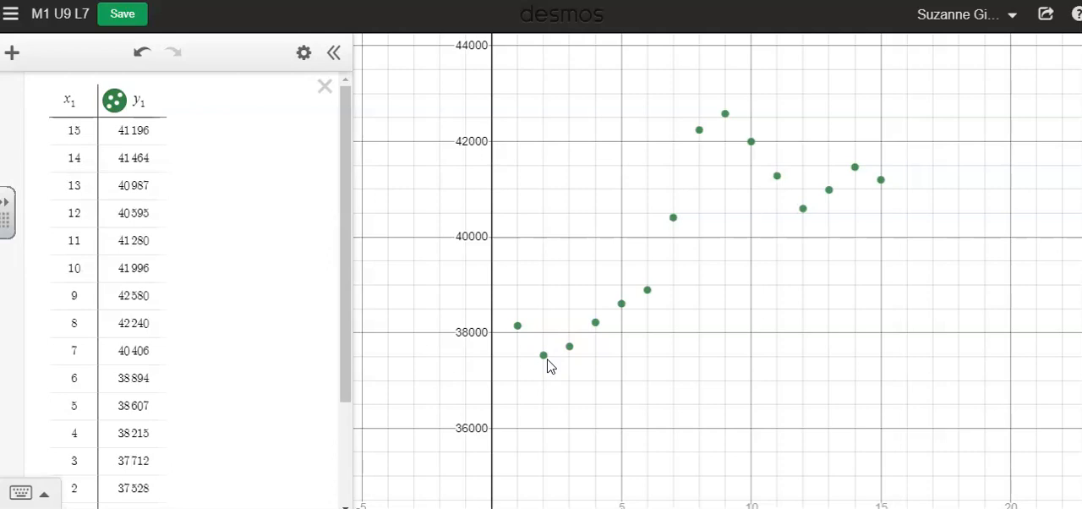
{"action": "mouse_move", "coordinate": [531, 350]}
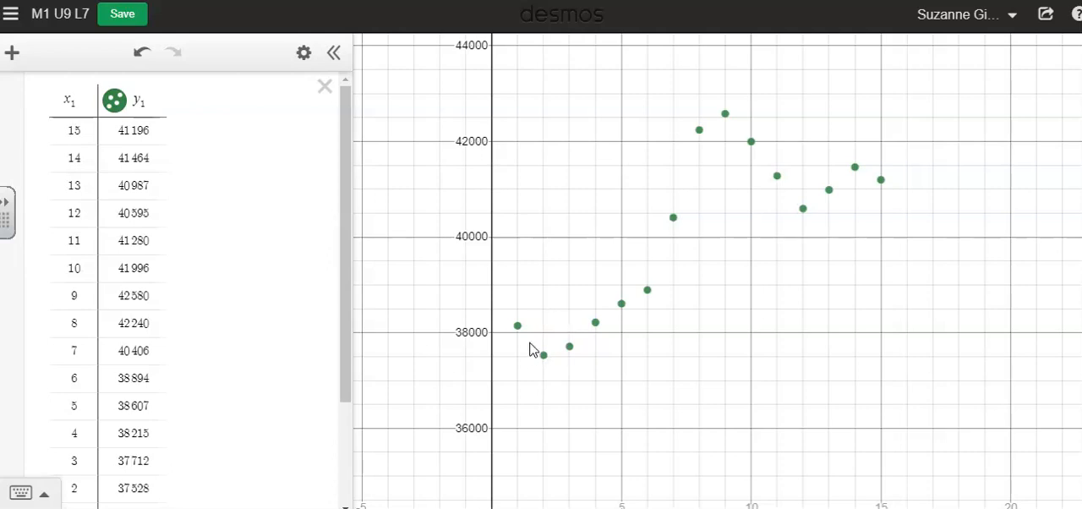
{"action": "mouse_move", "coordinate": [665, 294]}
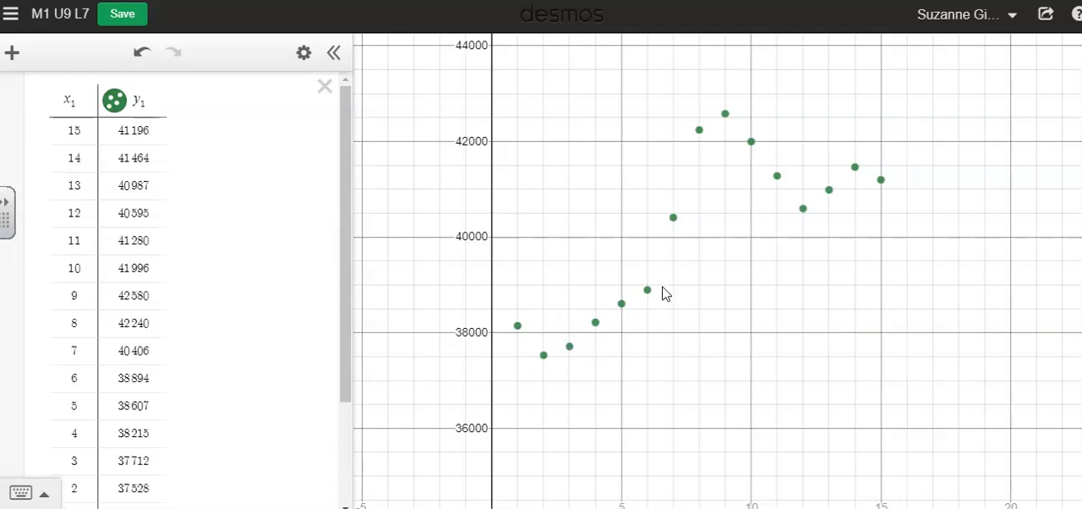
{"action": "mouse_move", "coordinate": [855, 145]}
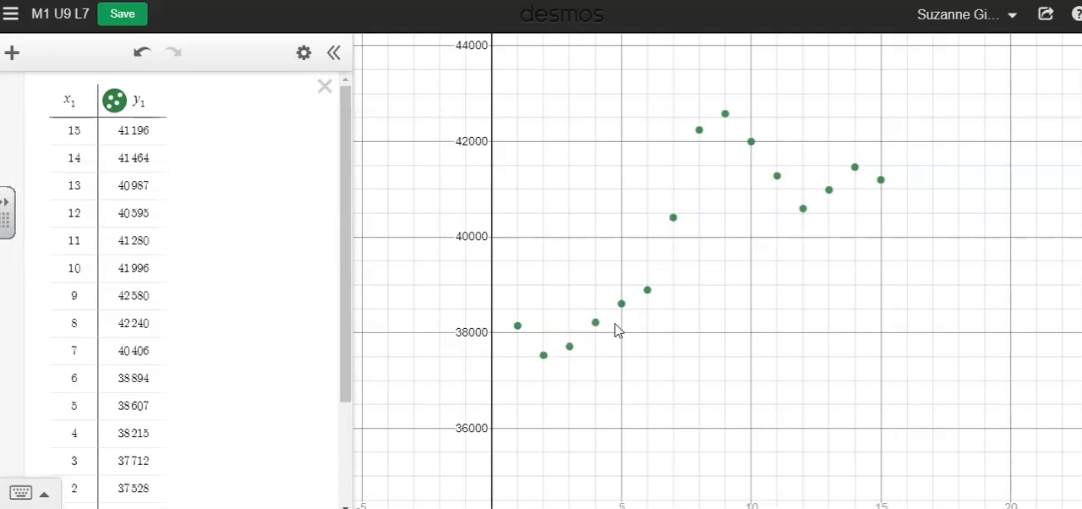
{"action": "mouse_move", "coordinate": [697, 138]}
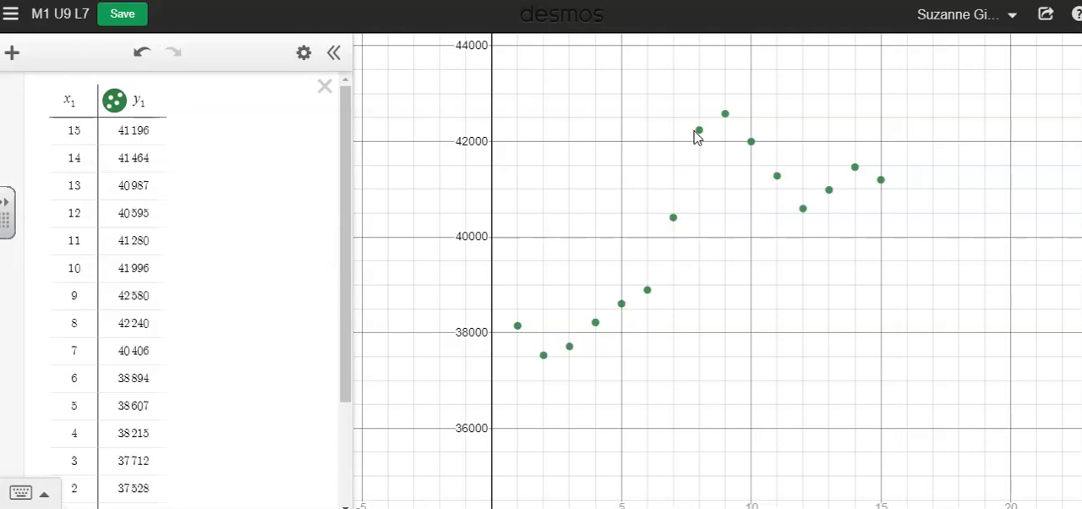
{"action": "mouse_move", "coordinate": [660, 292]}
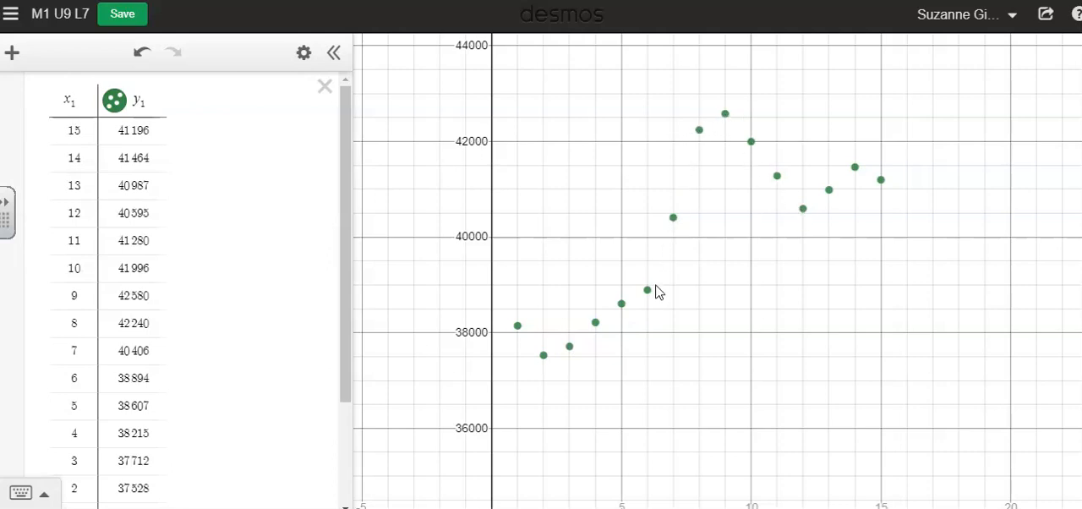
{"action": "mouse_move", "coordinate": [804, 205]}
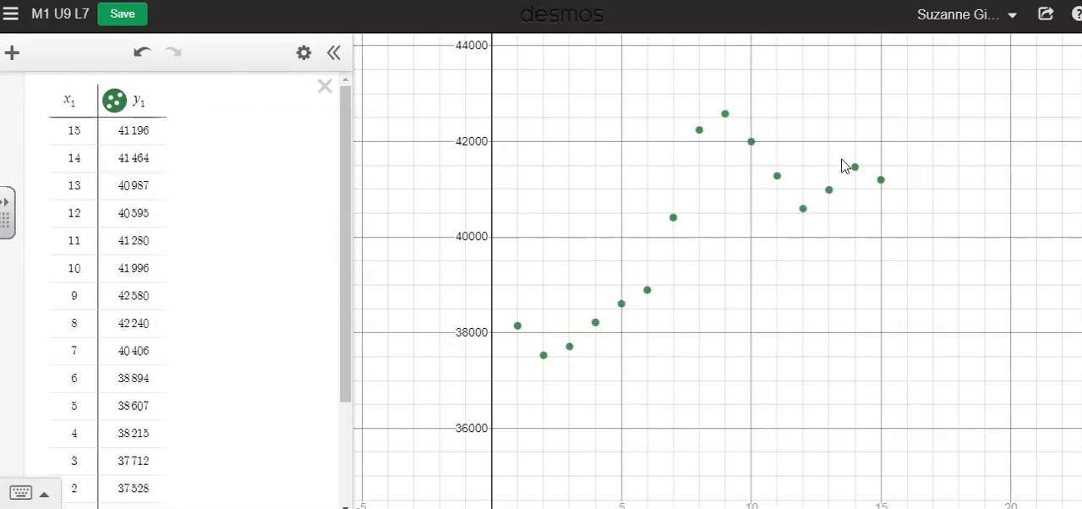
{"action": "mouse_move", "coordinate": [724, 128]}
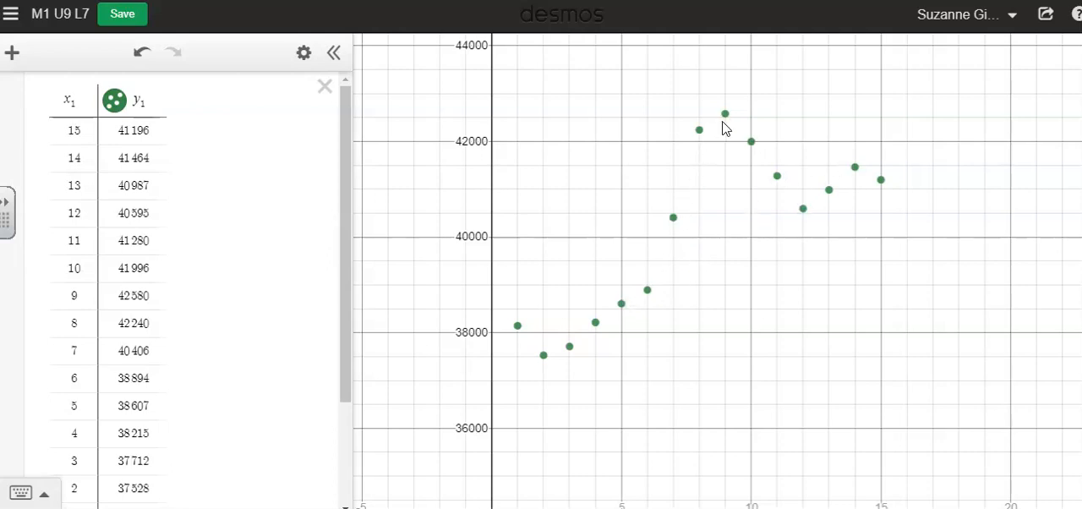
{"action": "mouse_move", "coordinate": [589, 336]}
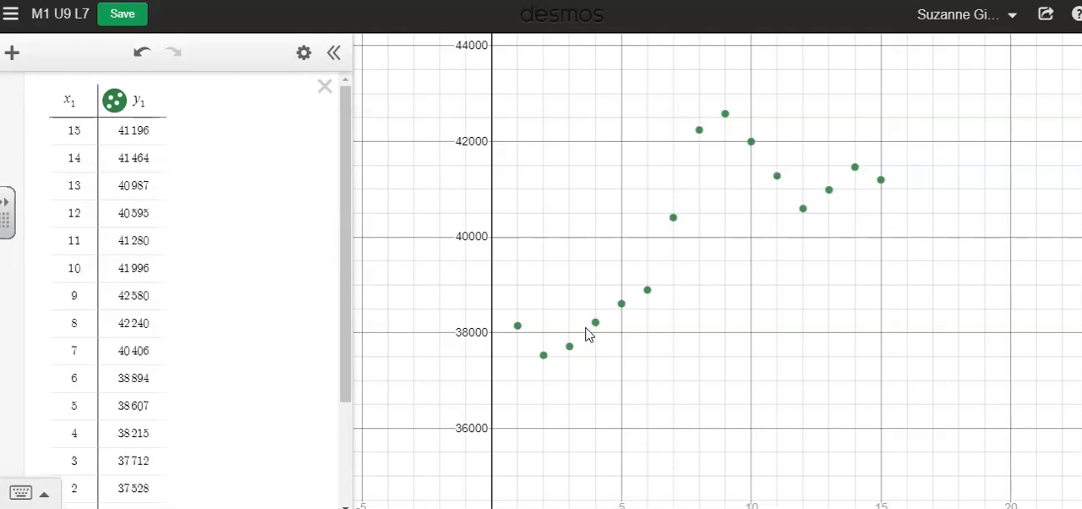
{"action": "mouse_move", "coordinate": [639, 311]}
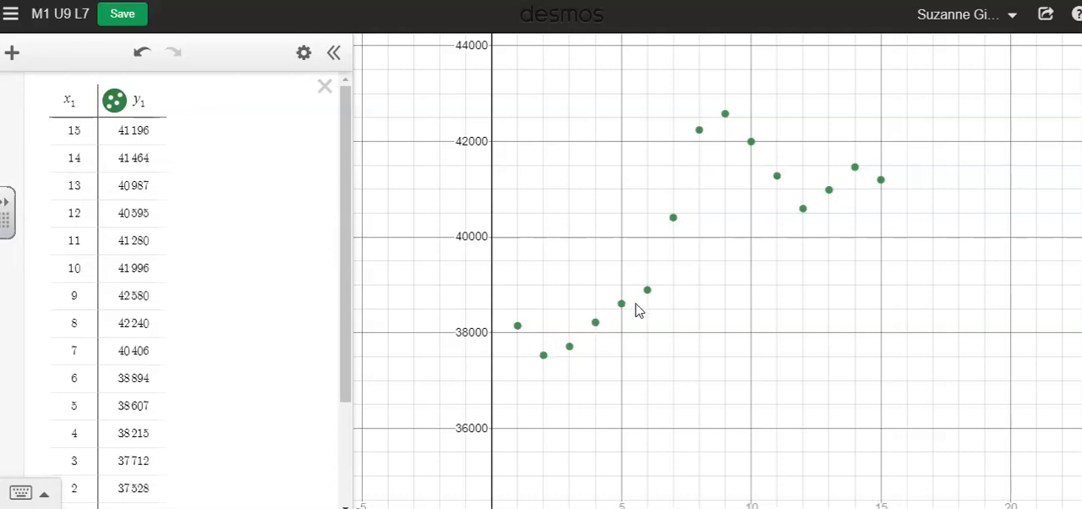
{"action": "mouse_move", "coordinate": [652, 294]}
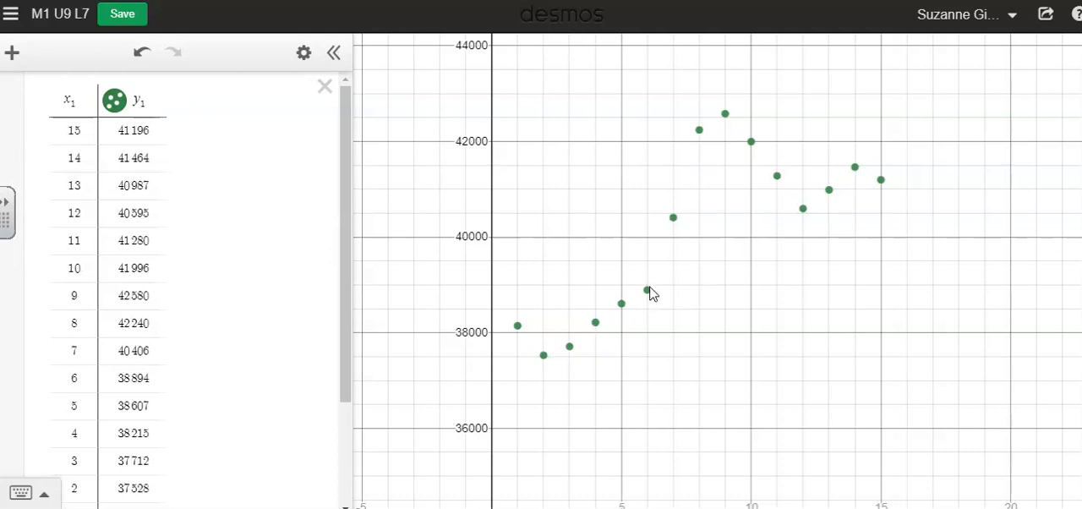
{"action": "mouse_move", "coordinate": [546, 351]}
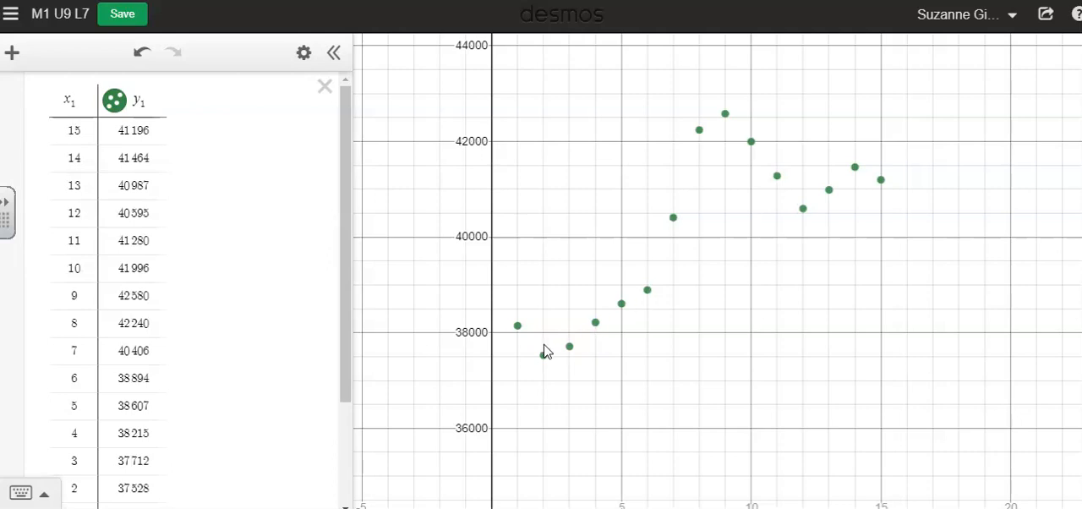
{"action": "mouse_move", "coordinate": [594, 330]}
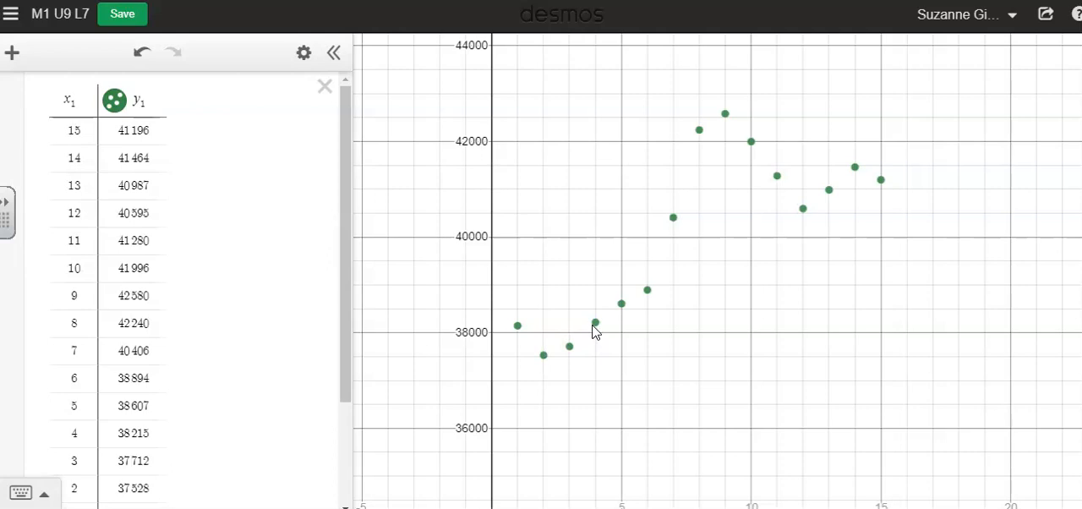
{"action": "mouse_move", "coordinate": [248, 300]}
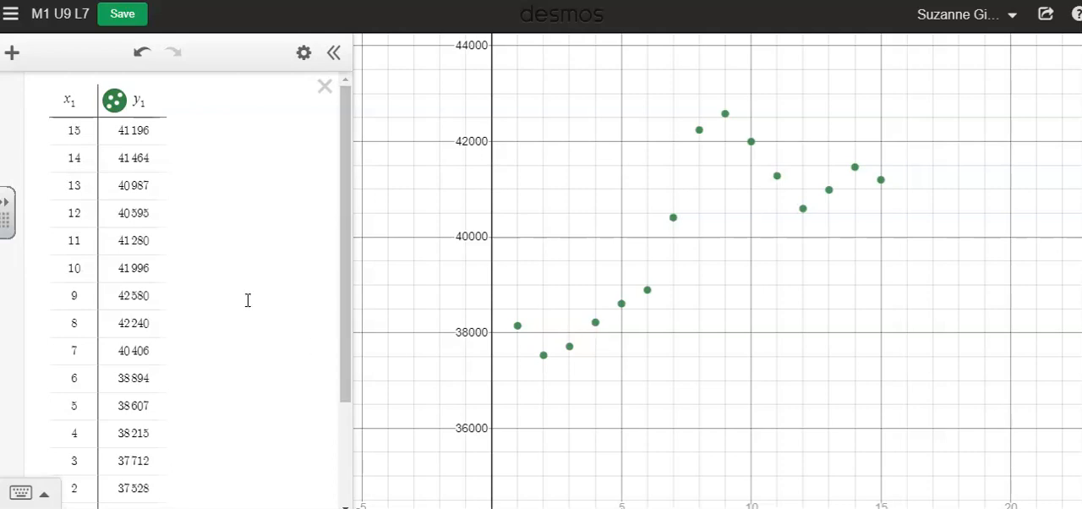
Scroll to bring all 15 men's median income scatter points into view
{"action": "scroll", "scroll_direction": "down", "scroll_amount": 3}
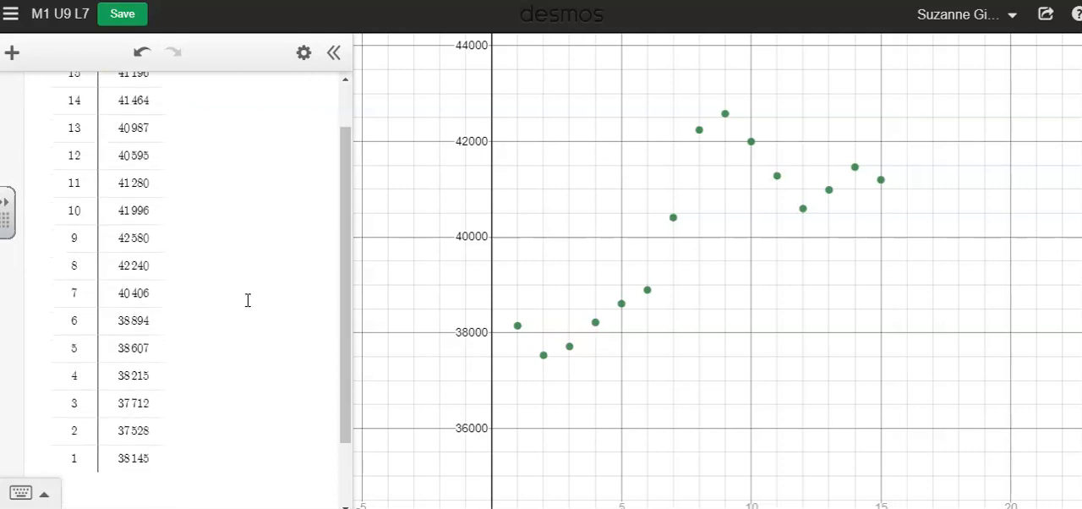
{"action": "scroll", "scroll_direction": "down", "scroll_amount": 3}
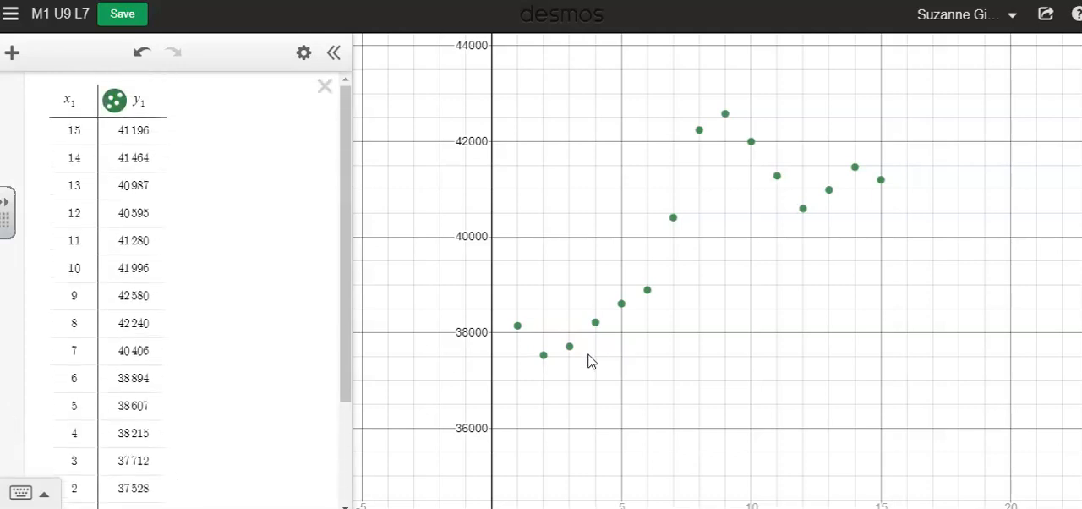
{"action": "mouse_move", "coordinate": [589, 336]}
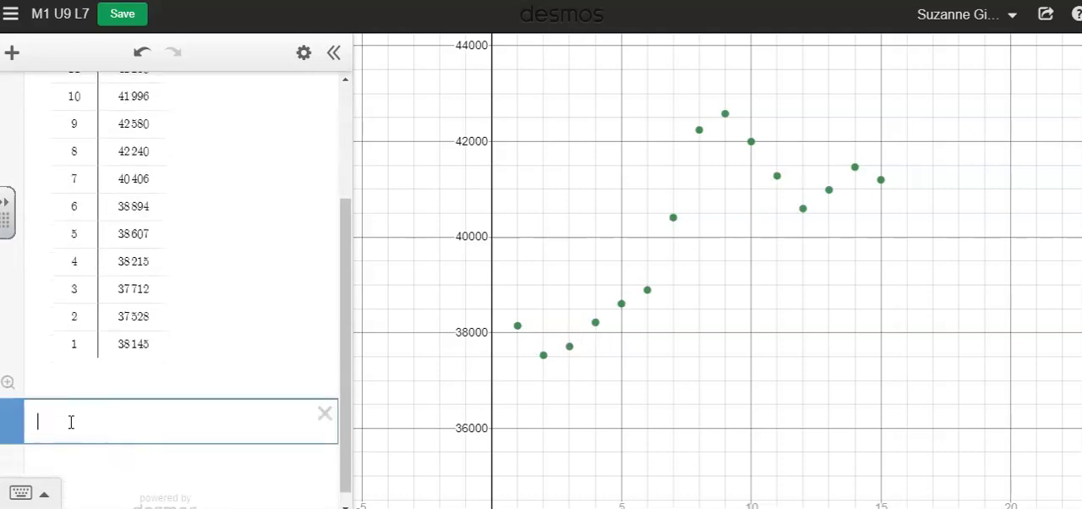
{"action": "mouse_move", "coordinate": [13, 53]}
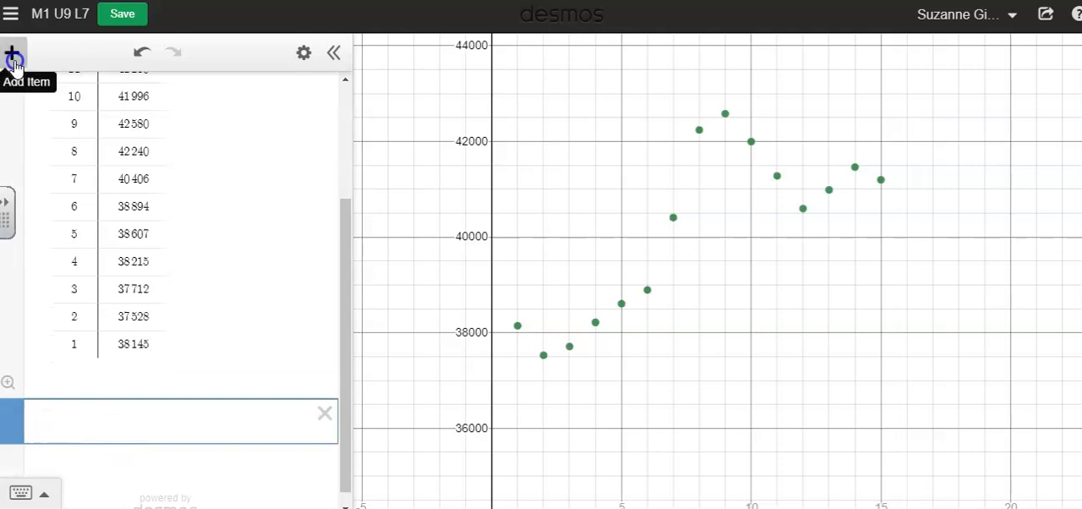
Add a new expression row below the table and start typing "y="
{"action": "left_click", "coordinate": [13, 53]}
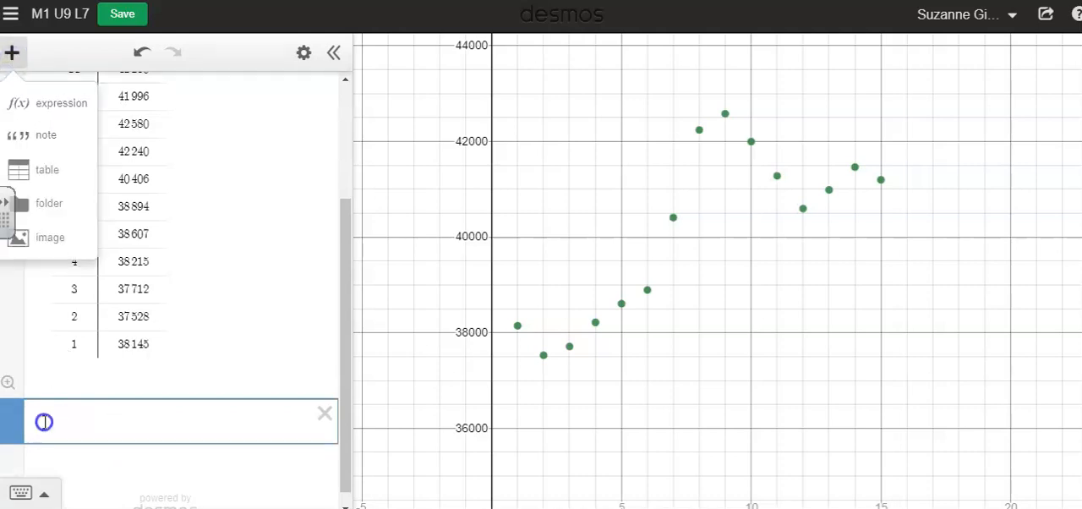
{"action": "left_click", "coordinate": [44, 422]}
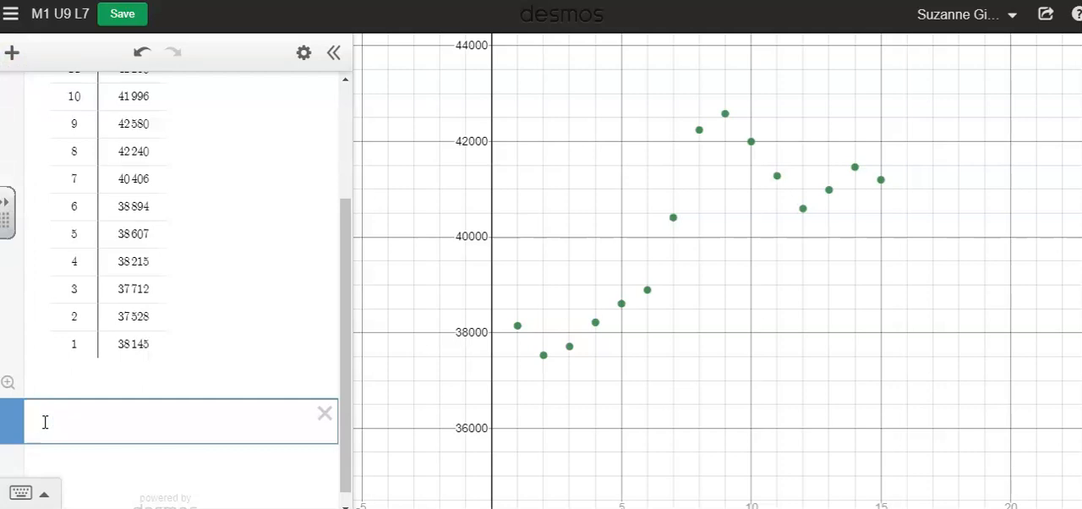
{"action": "type", "text": "y="}
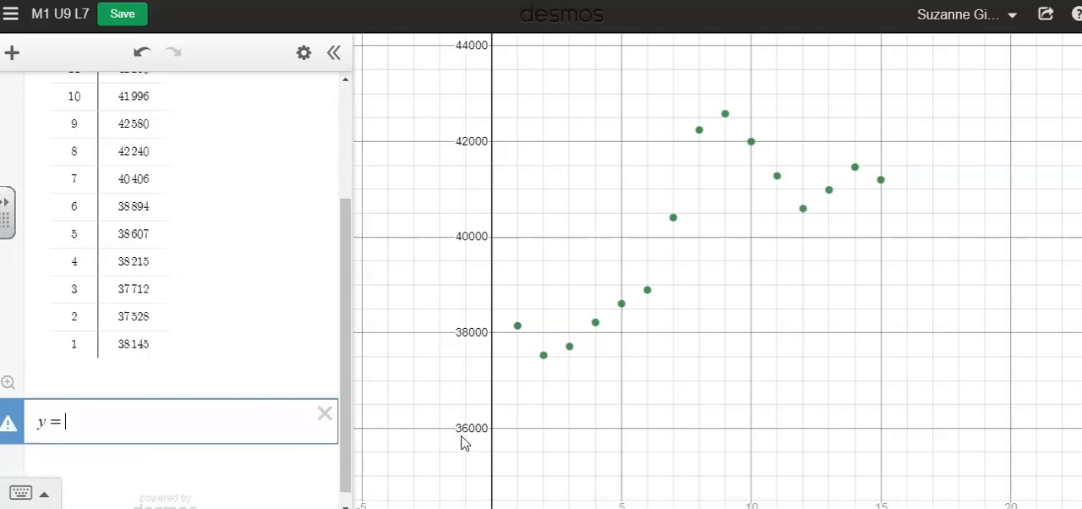
{"action": "mouse_move", "coordinate": [492, 388]}
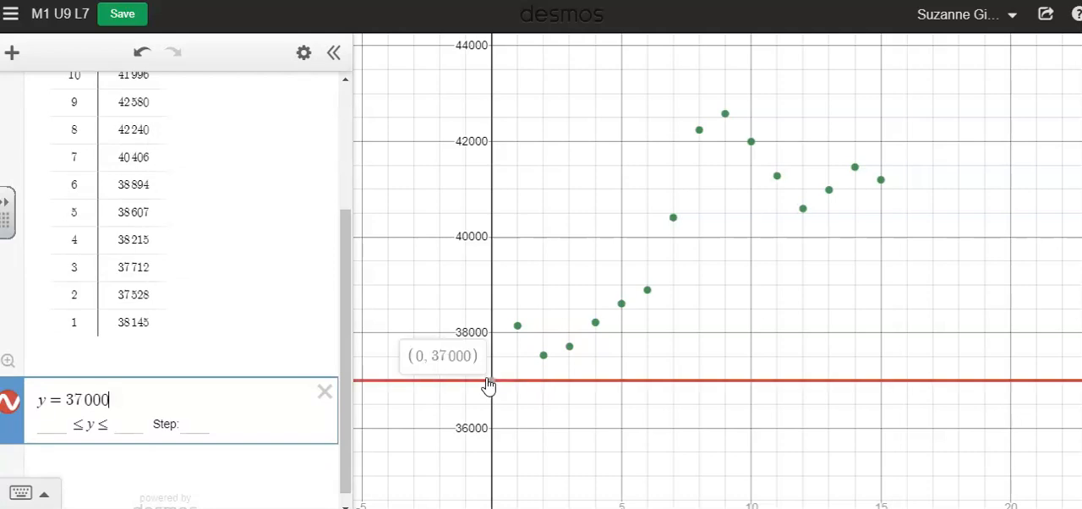
{"action": "mouse_move", "coordinate": [494, 342]}
{"action": "type", "text": "500+"}
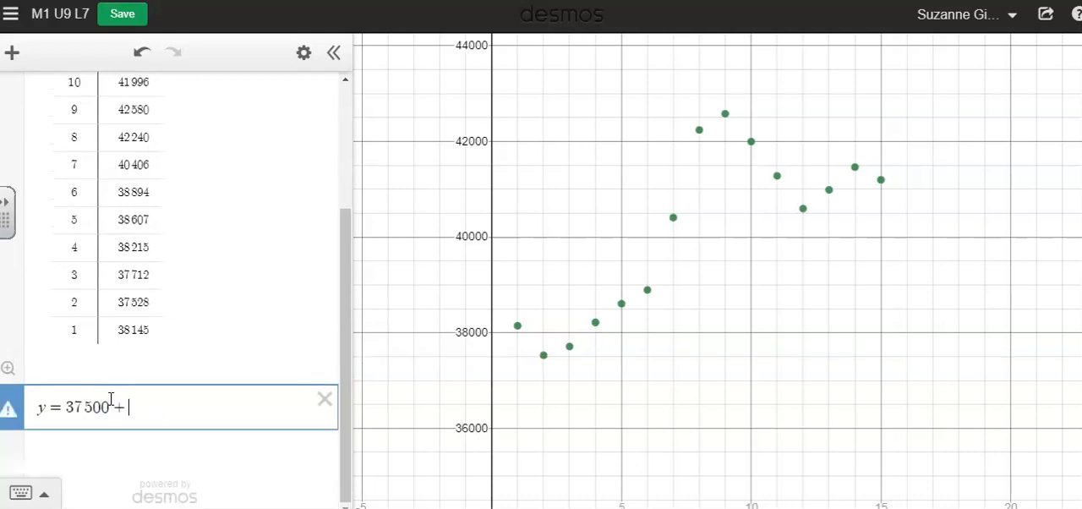
Enter the trend line with a 1000x slope first, then revise it to y = 37500 + 300x
{"action": "type", "text": "1"}
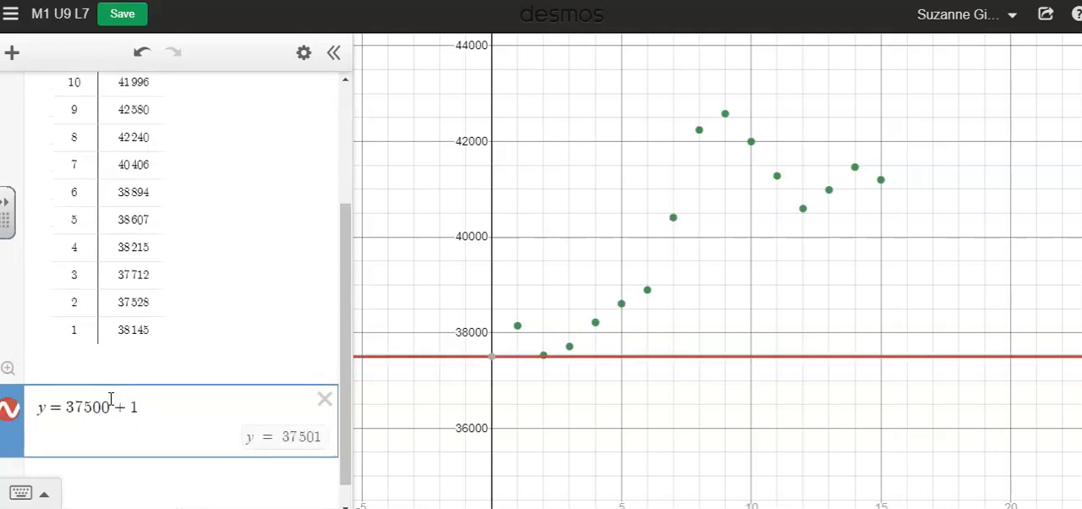
{"action": "type", "text": "x"}
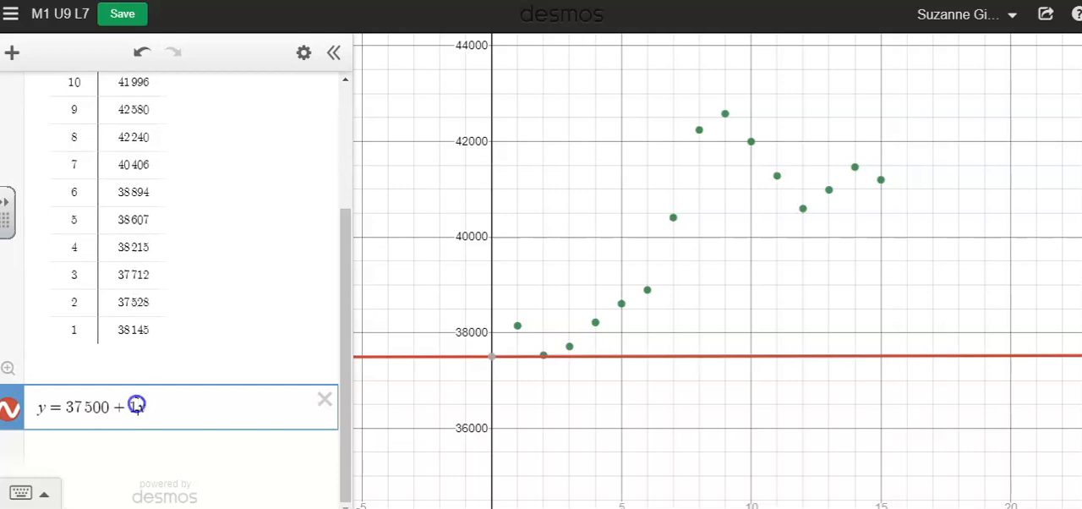
{"action": "type", "text": "1000x"}
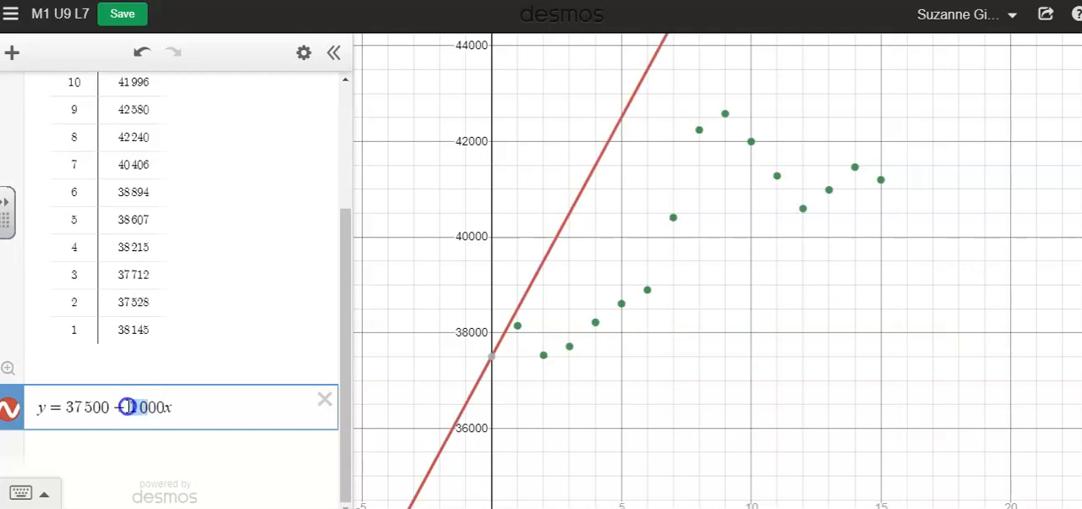
{"action": "type", "text": "500"}
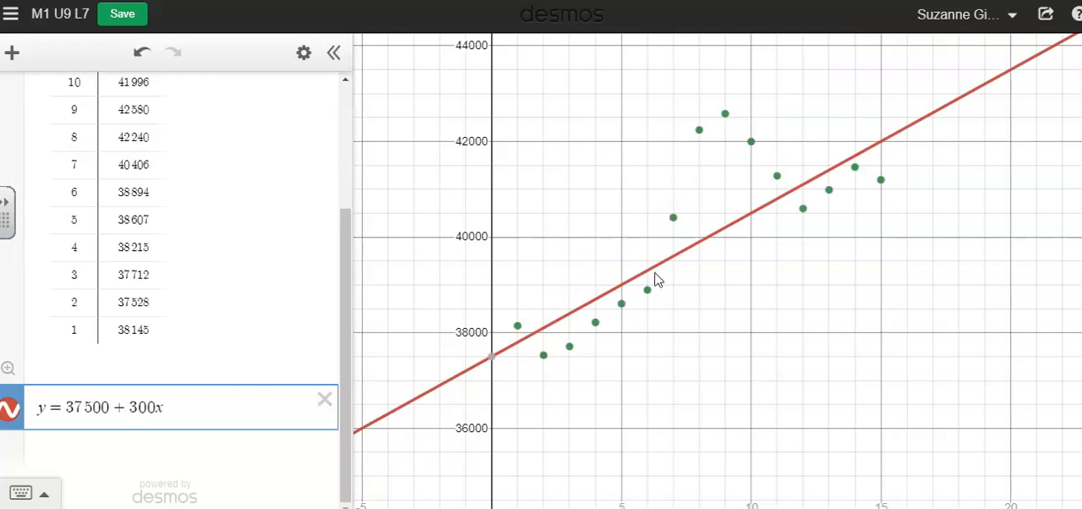
{"action": "mouse_move", "coordinate": [584, 335]}
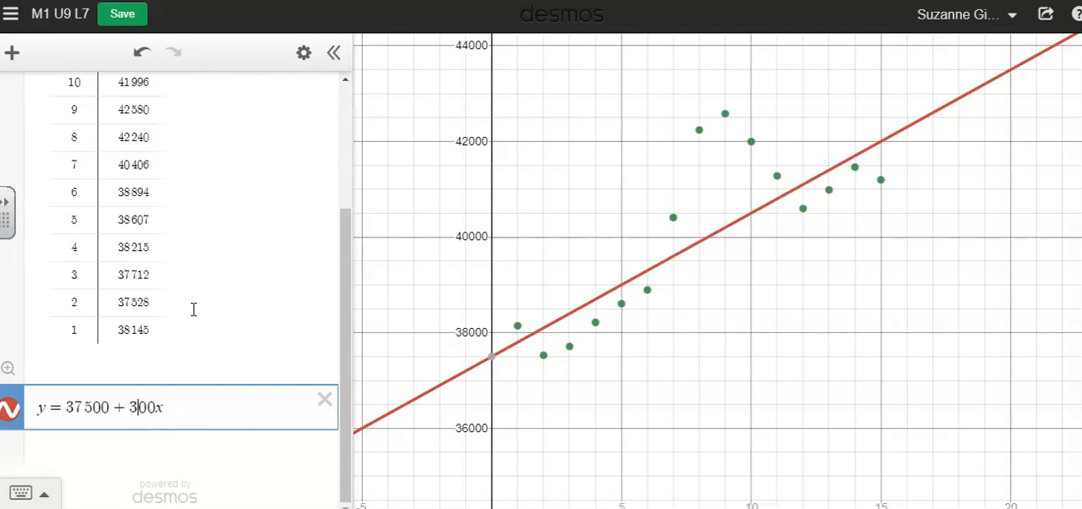
{"action": "mouse_move", "coordinate": [93, 448]}
{"action": "type", "text": "y_1"}
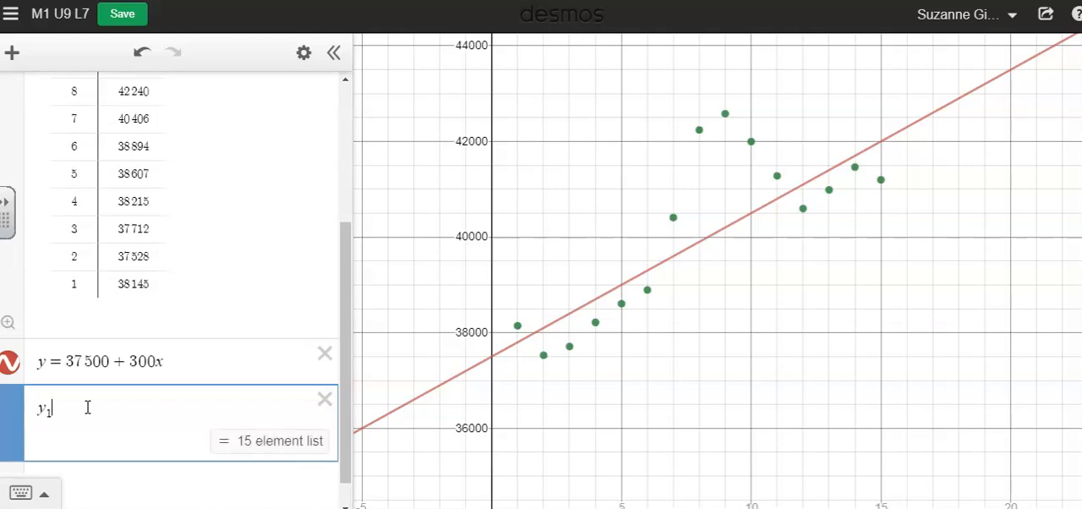
Enter the regression y1 ~ mx1 + b, yielding m = 311.661, b = 37629.7
{"action": "type", "text": "~"}
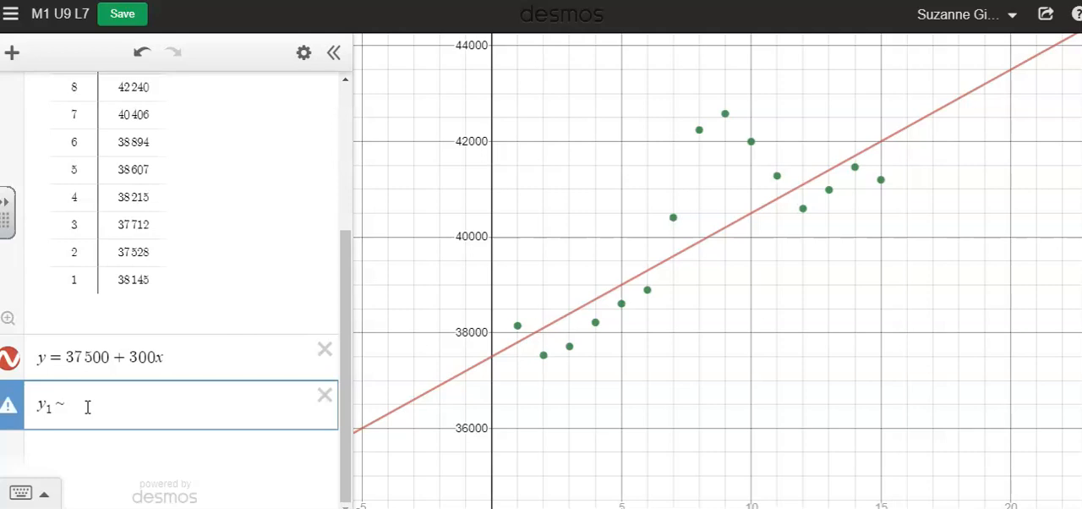
{"action": "type", "text": "m"}
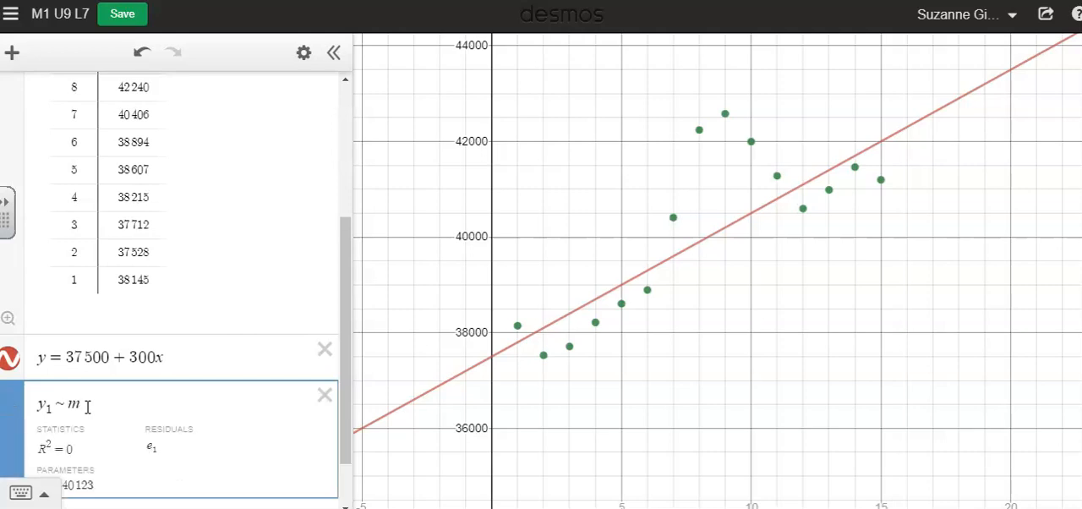
{"action": "type", "text": "x1 +"}
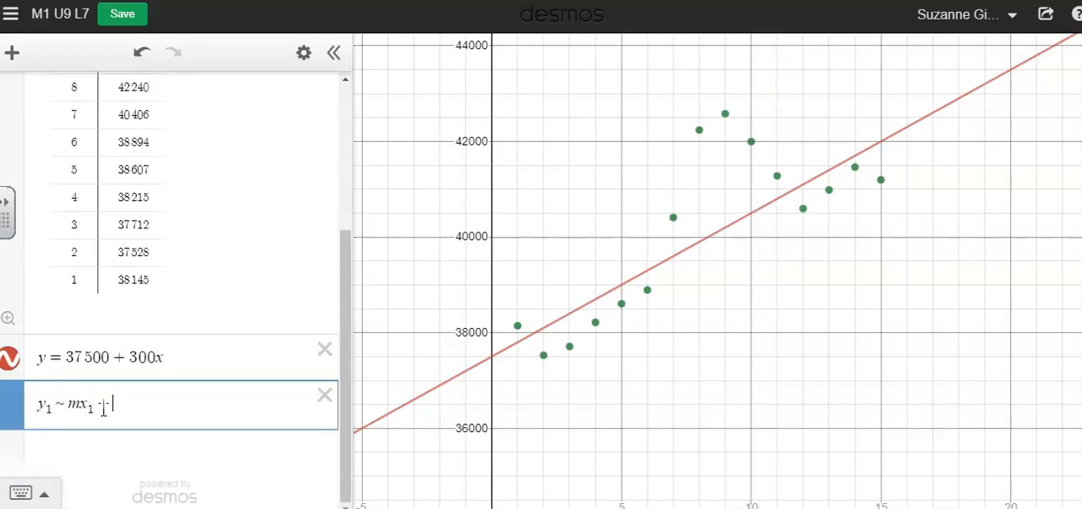
{"action": "type", "text": "b"}
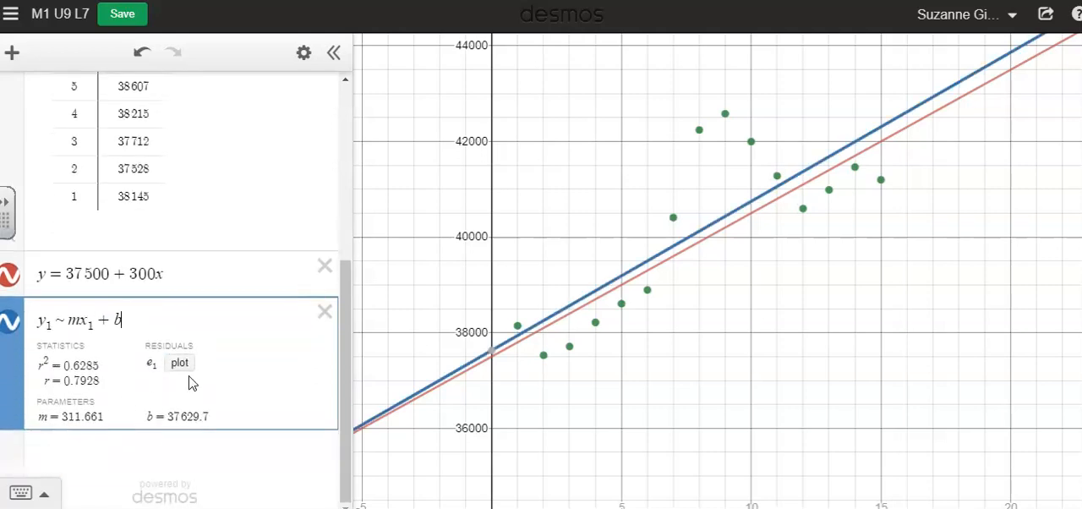
{"action": "mouse_move", "coordinate": [651, 264]}
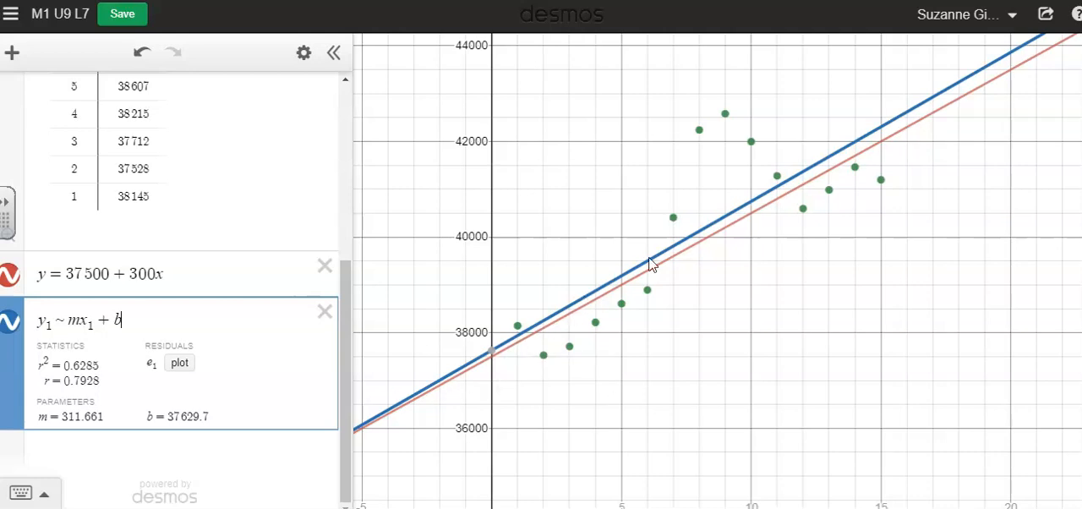
{"action": "mouse_move", "coordinate": [84, 414]}
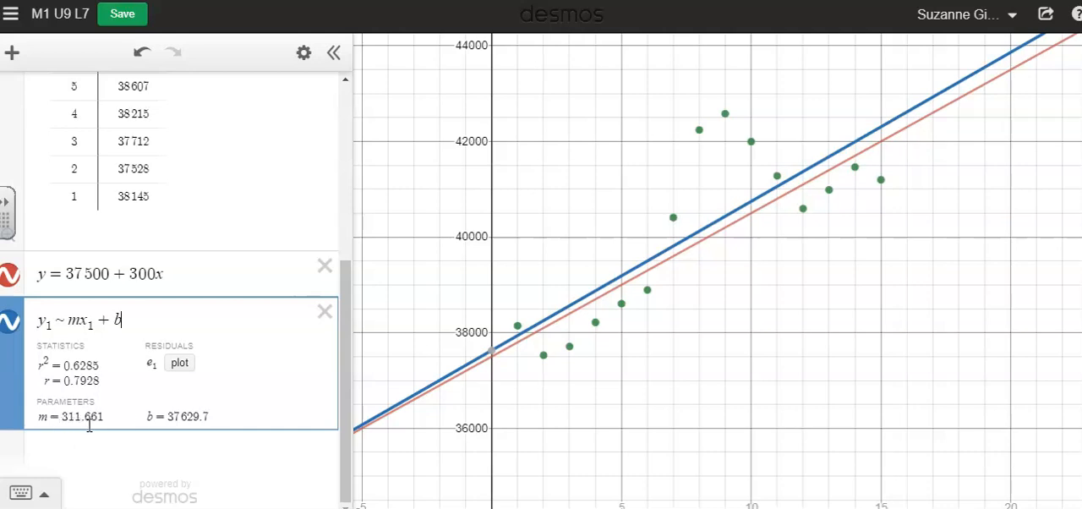
{"action": "mouse_move", "coordinate": [215, 414]}
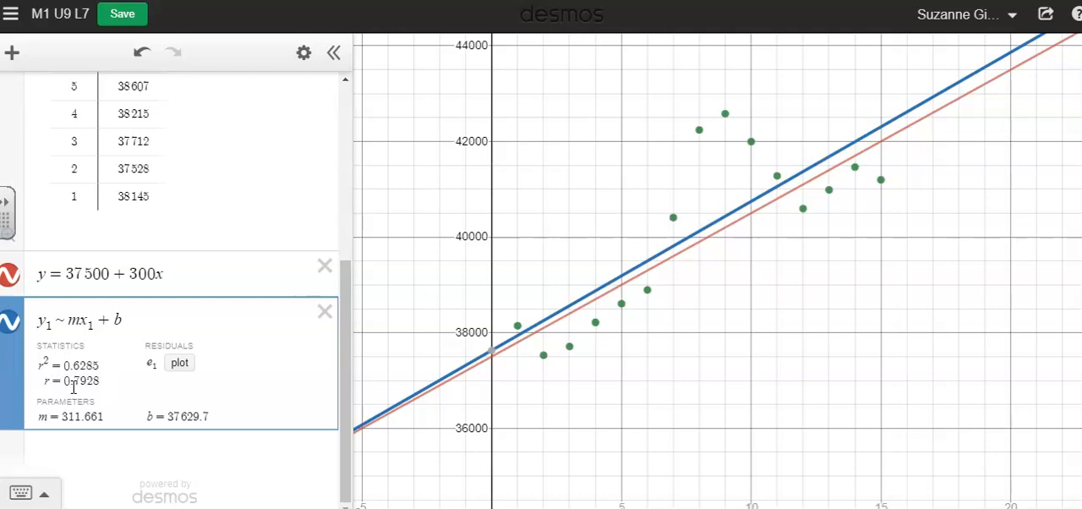
{"action": "mouse_move", "coordinate": [107, 391]}
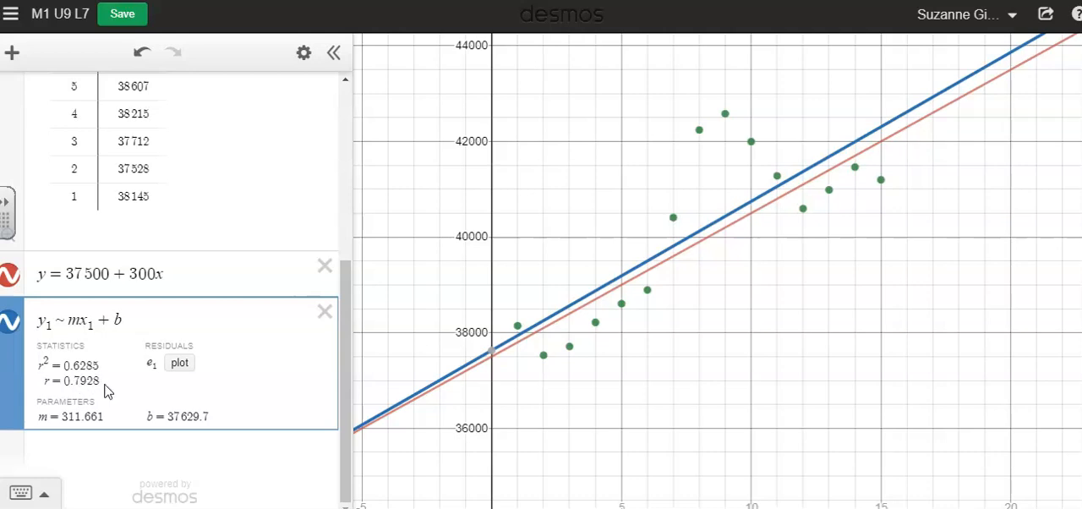
{"action": "mouse_move", "coordinate": [558, 329]}
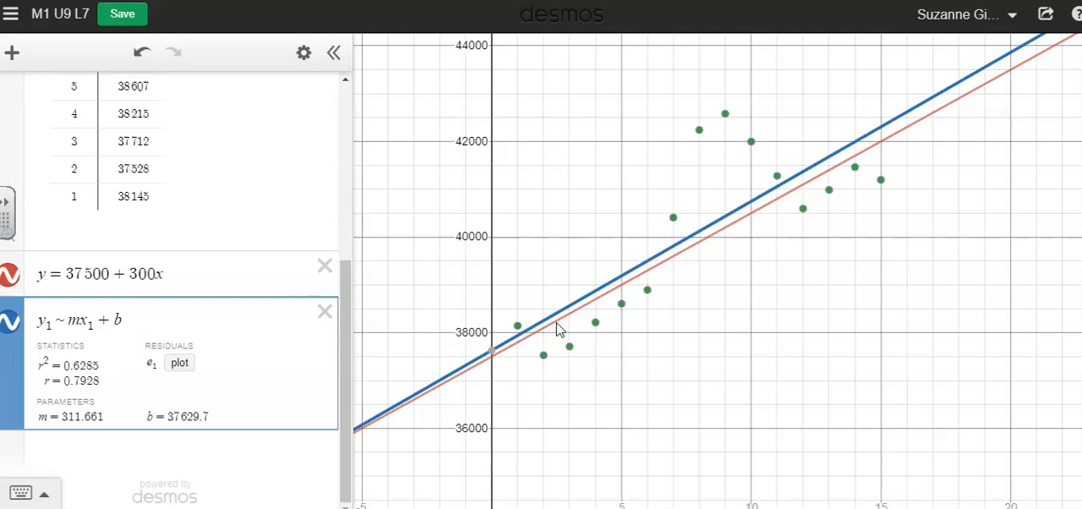
{"action": "mouse_move", "coordinate": [924, 114]}
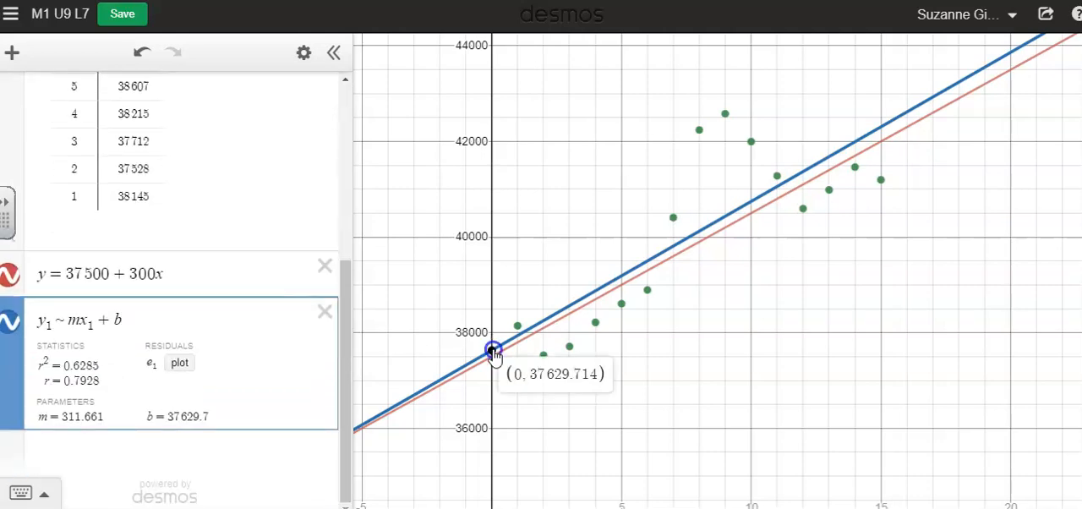
{"action": "mouse_move", "coordinate": [519, 384]}
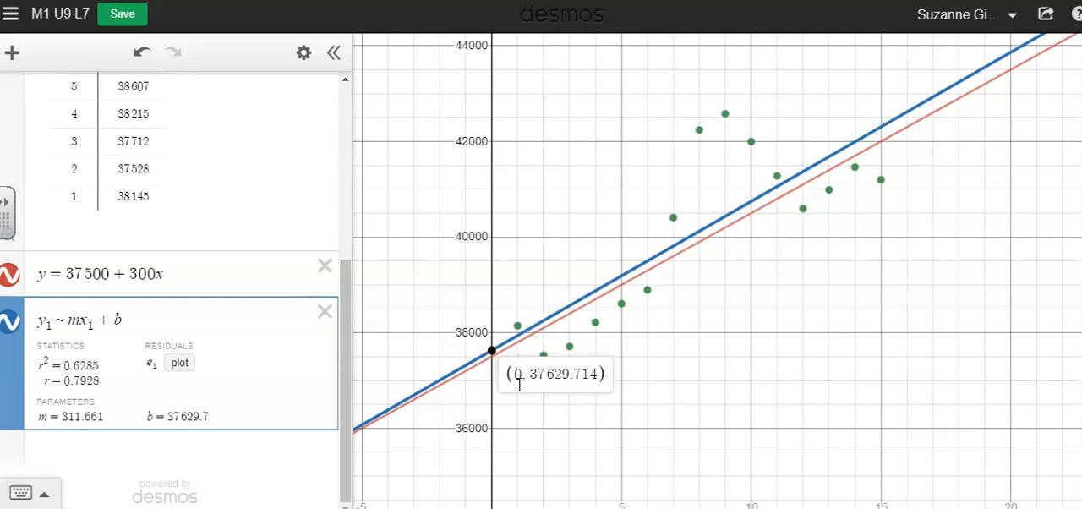
{"action": "mouse_move", "coordinate": [574, 383]}
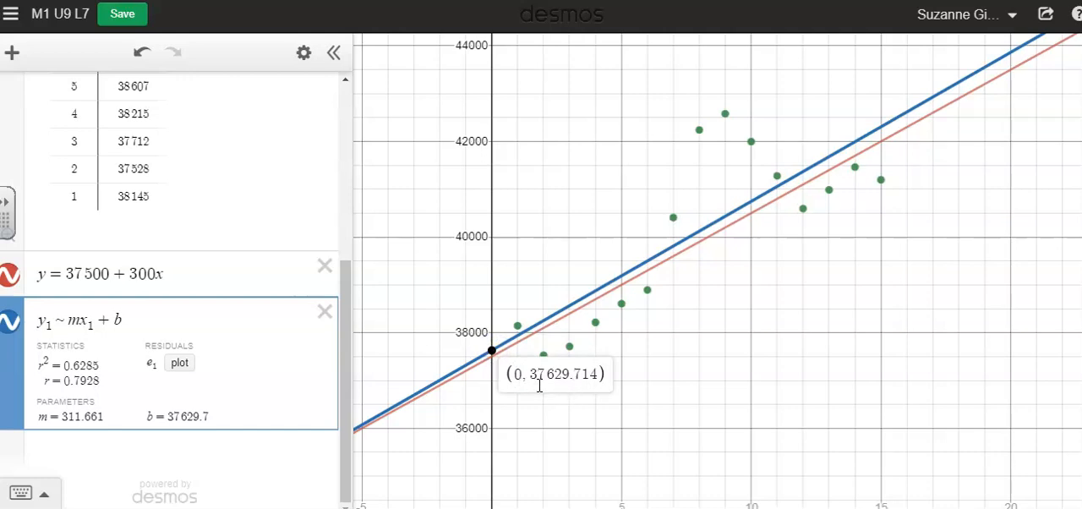
{"action": "mouse_move", "coordinate": [493, 363]}
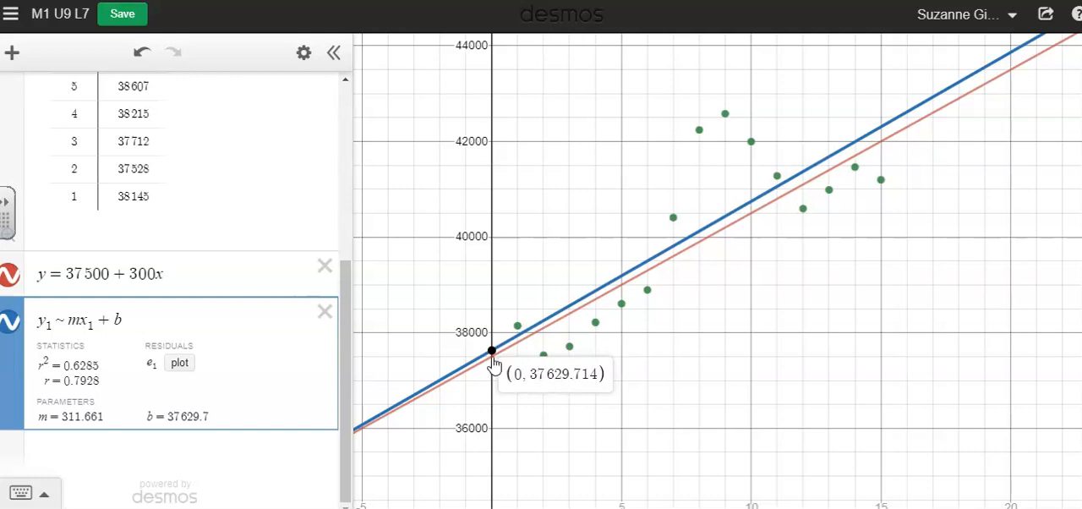
{"action": "mouse_move", "coordinate": [89, 442]}
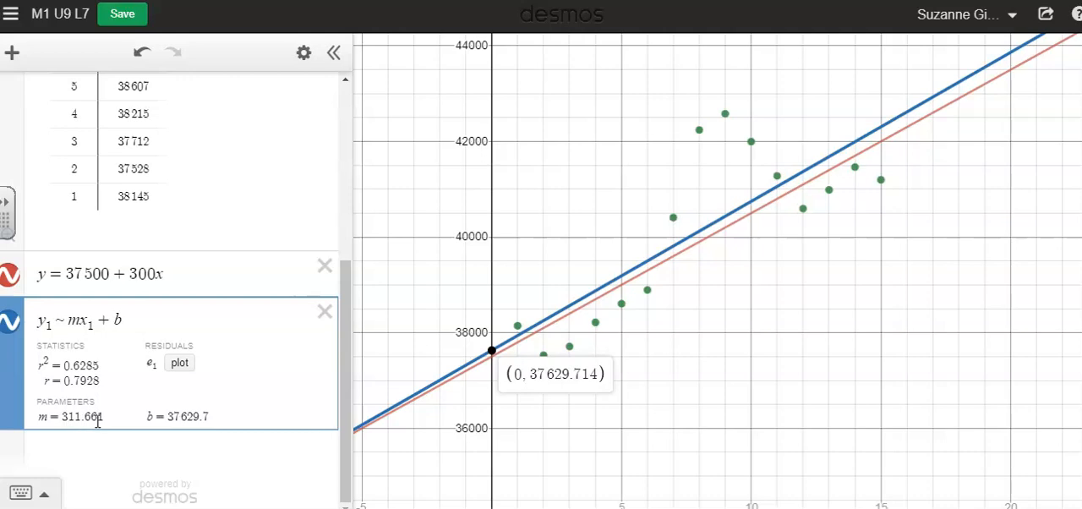
{"action": "mouse_move", "coordinate": [426, 369]}
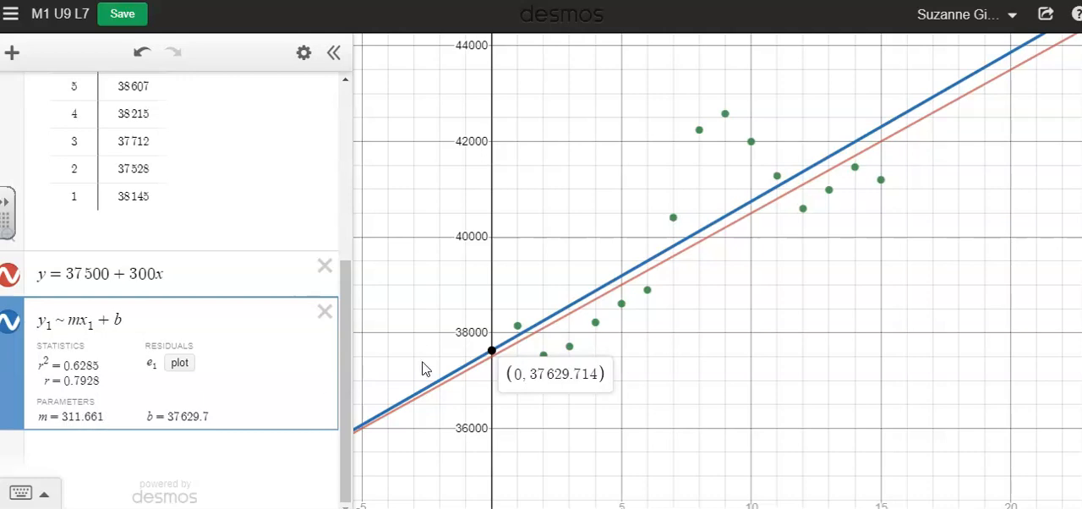
{"action": "mouse_move", "coordinate": [543, 293]}
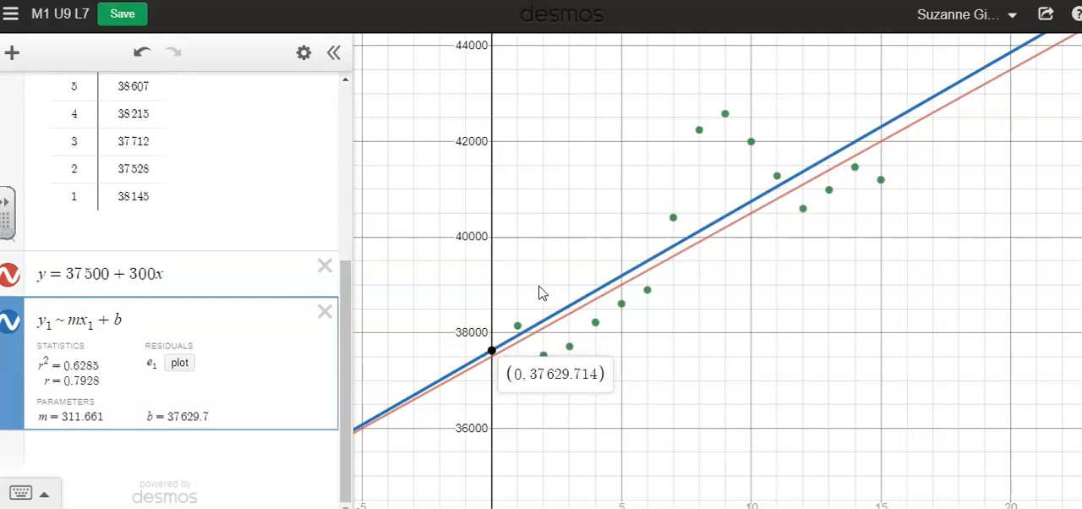
{"action": "mouse_move", "coordinate": [609, 291]}
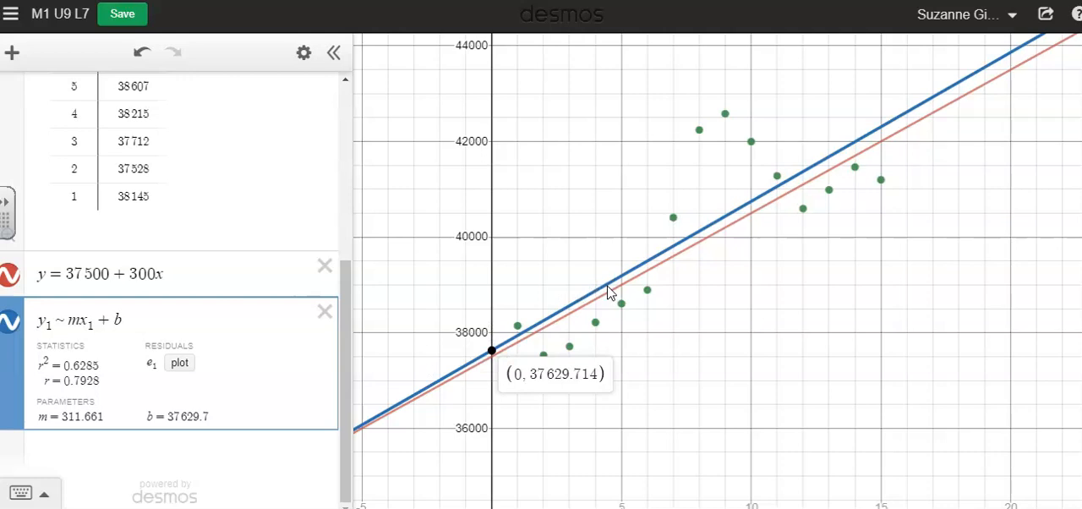
{"action": "mouse_move", "coordinate": [499, 354]}
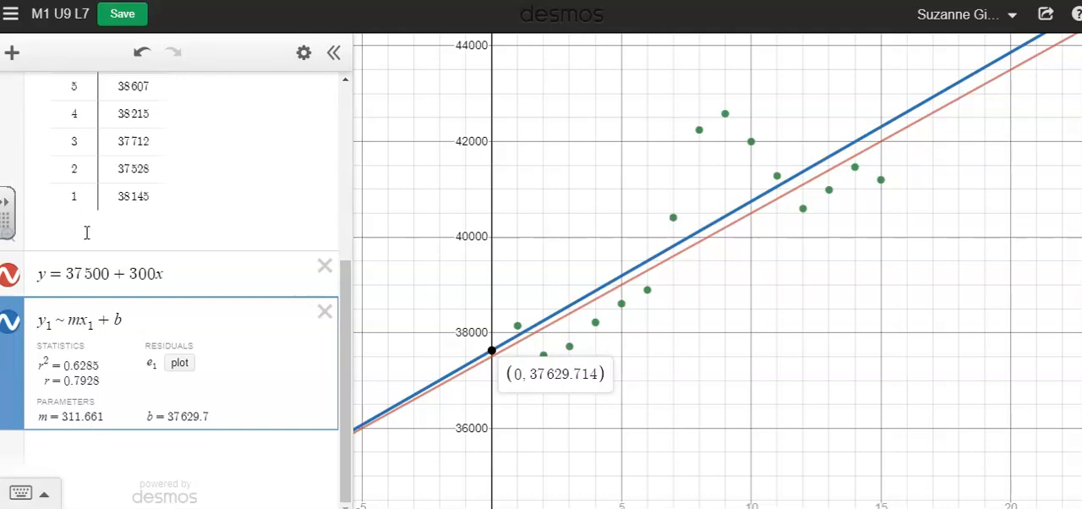
{"action": "mouse_move", "coordinate": [148, 223]}
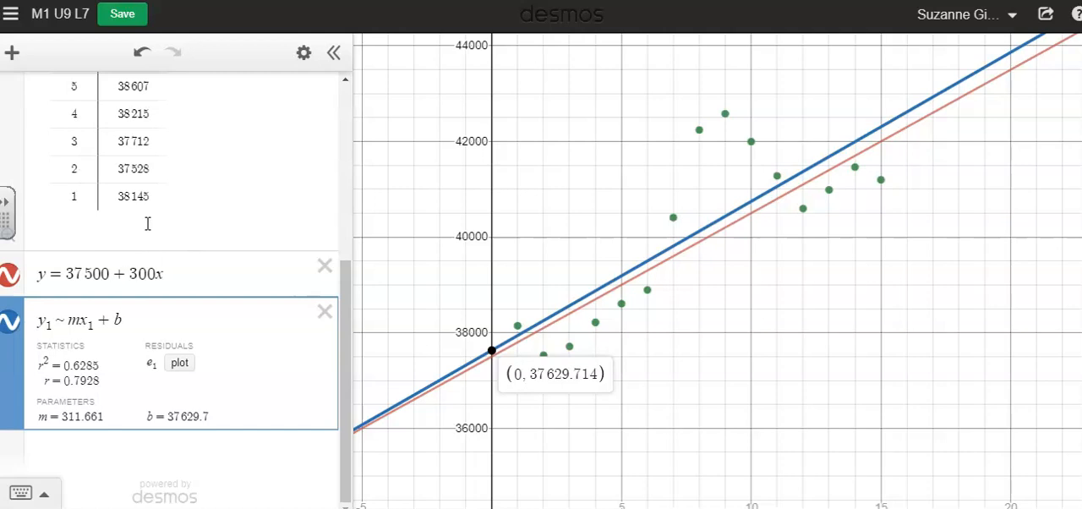
{"action": "mouse_move", "coordinate": [148, 222]}
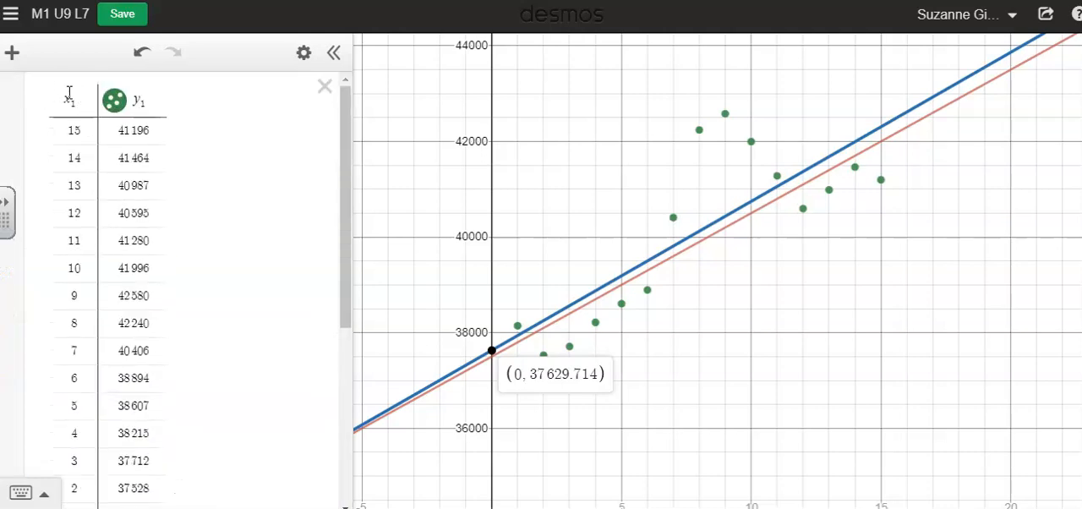
{"action": "scroll", "scroll_direction": "down", "scroll_amount": 3}
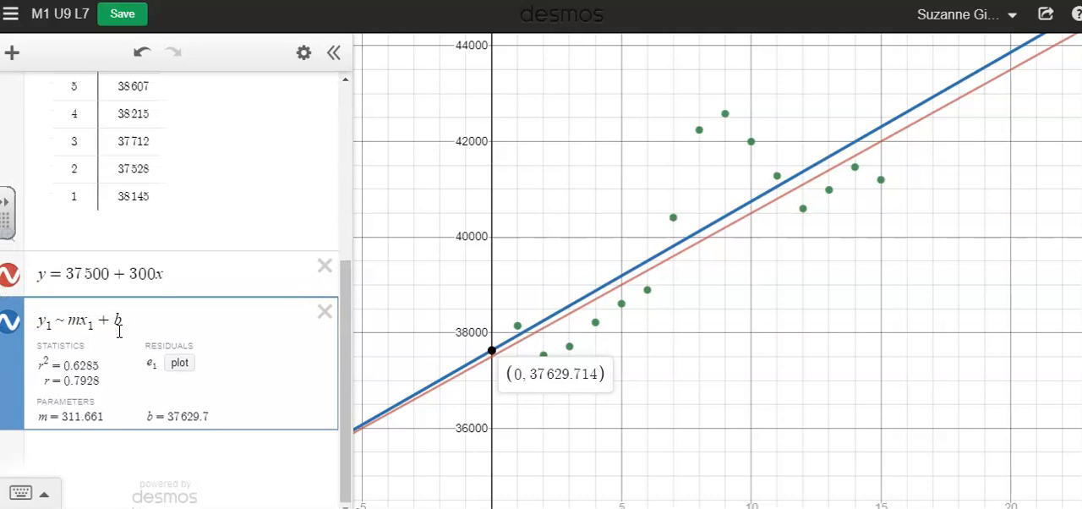
{"action": "mouse_move", "coordinate": [487, 364]}
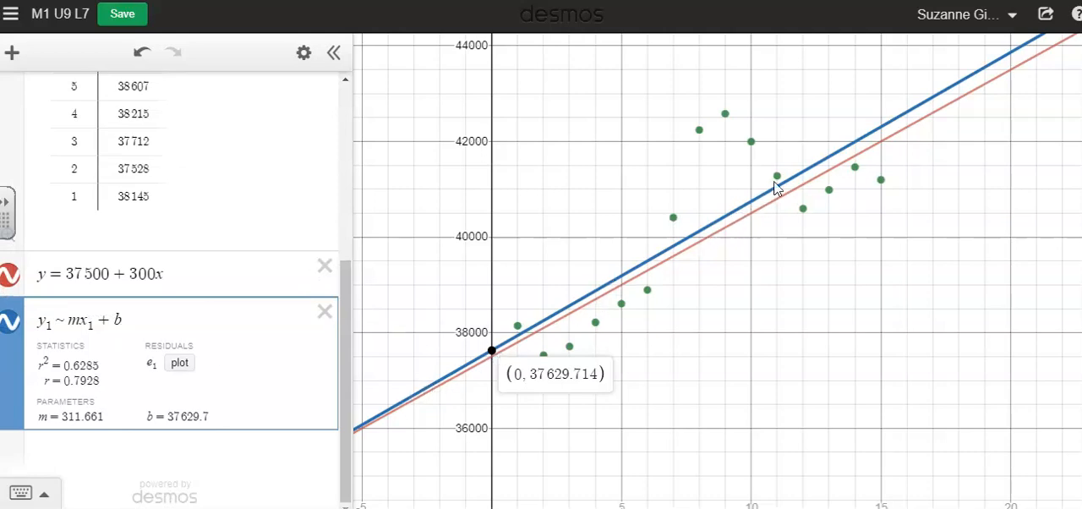
{"action": "mouse_move", "coordinate": [781, 194]}
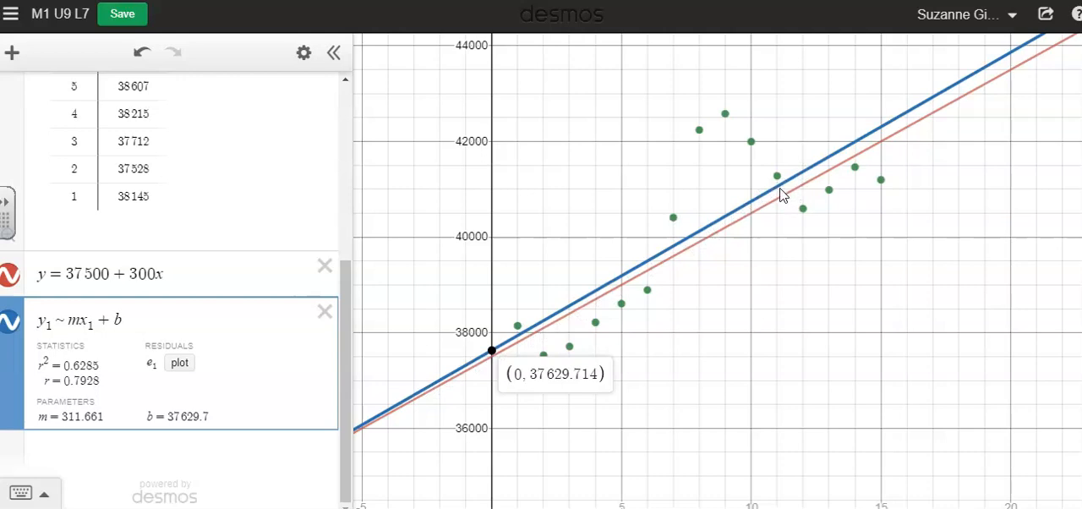
{"action": "mouse_move", "coordinate": [506, 345]}
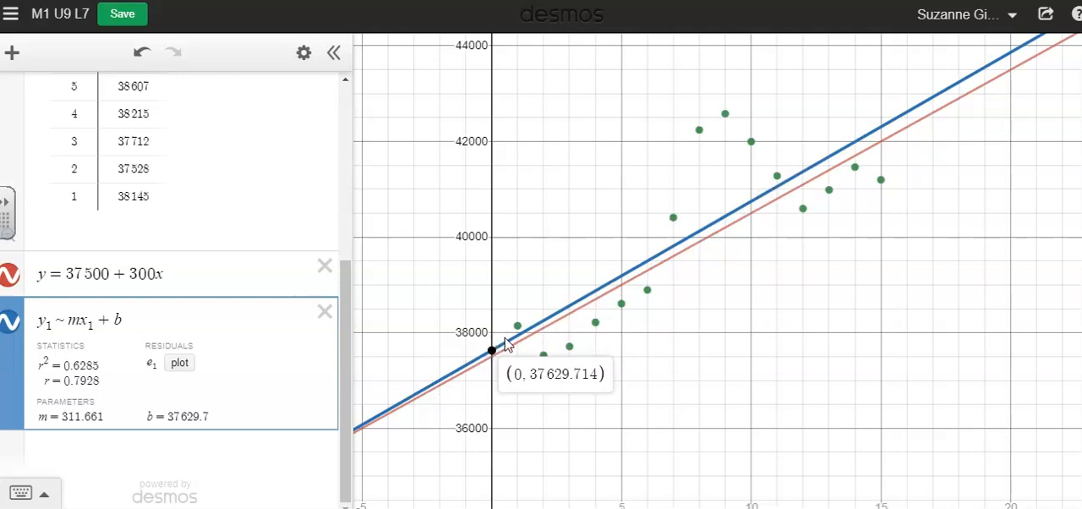
{"action": "mouse_move", "coordinate": [636, 279]}
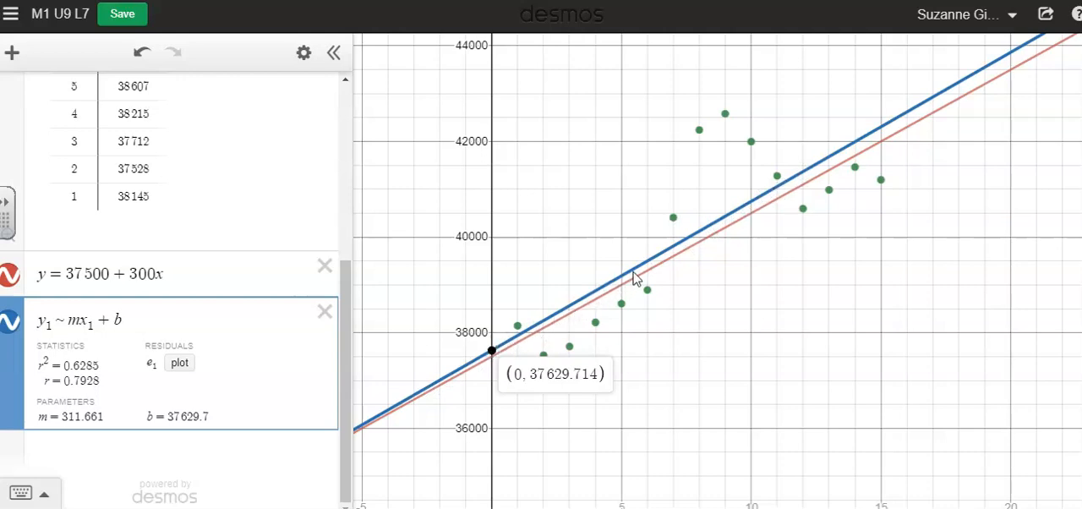